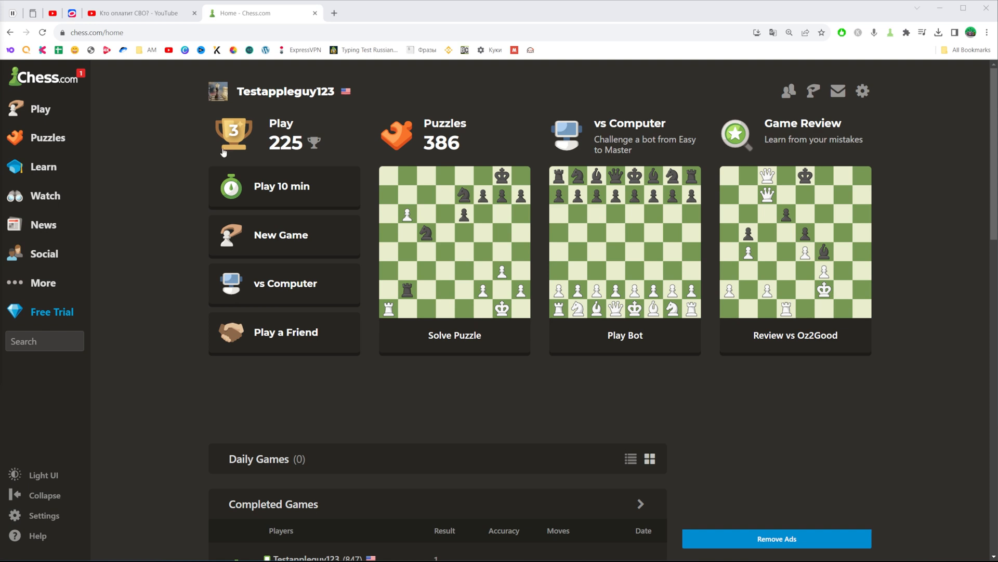
{"action": "mouse_move", "coordinate": [304, 76]}
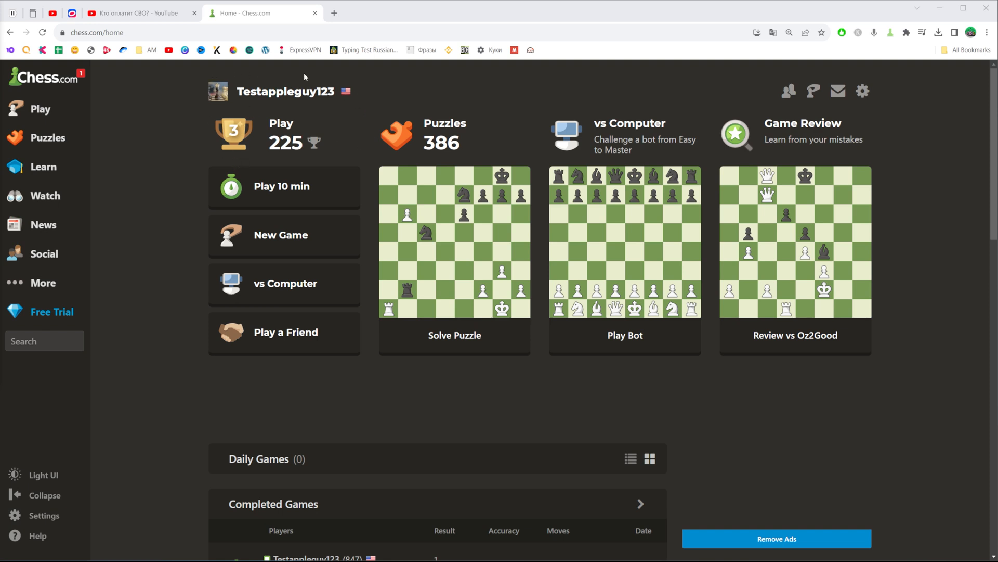
{"action": "mouse_move", "coordinate": [183, 76]}
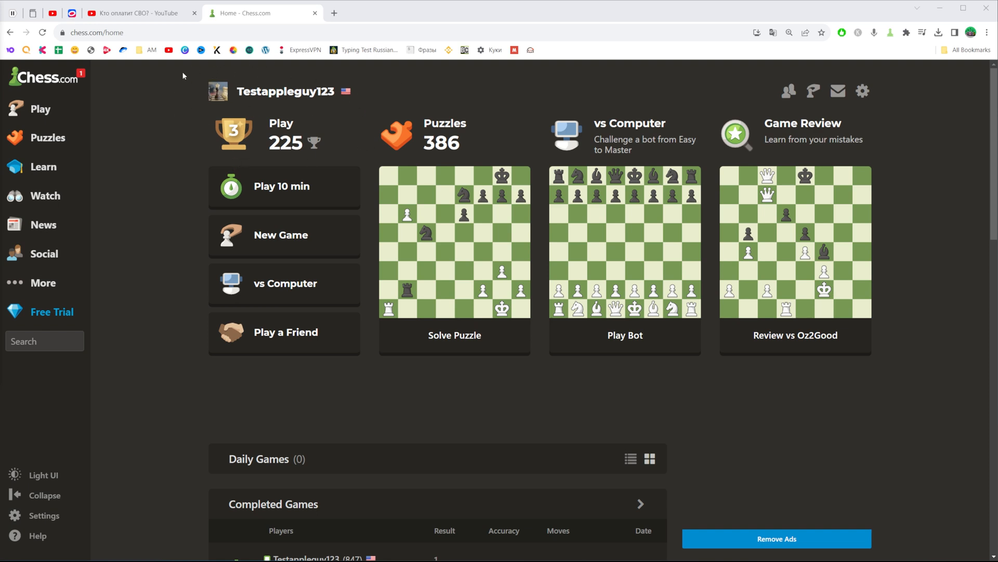
{"action": "mouse_move", "coordinate": [180, 86]}
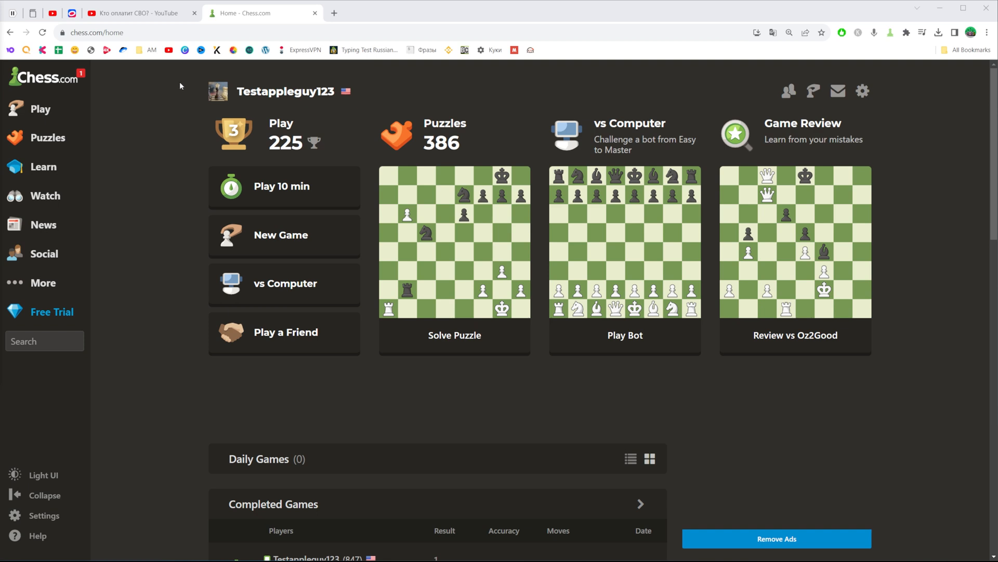
Open the Play menu in the left sidebar to reveal Archive.
{"action": "left_click", "coordinate": [41, 108]}
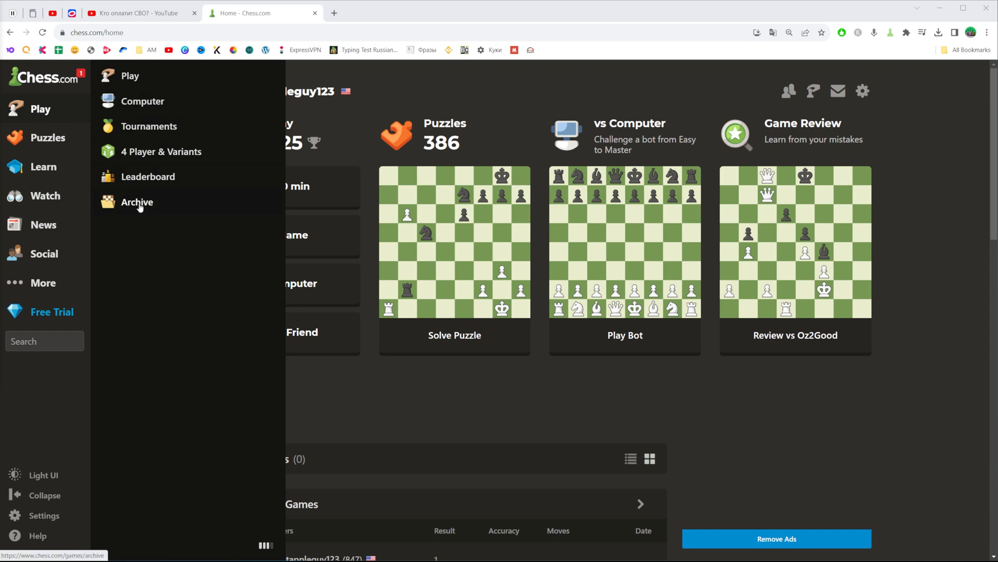
Open Archive and scroll through the 109-game My Games list.
{"action": "left_click", "coordinate": [136, 201]}
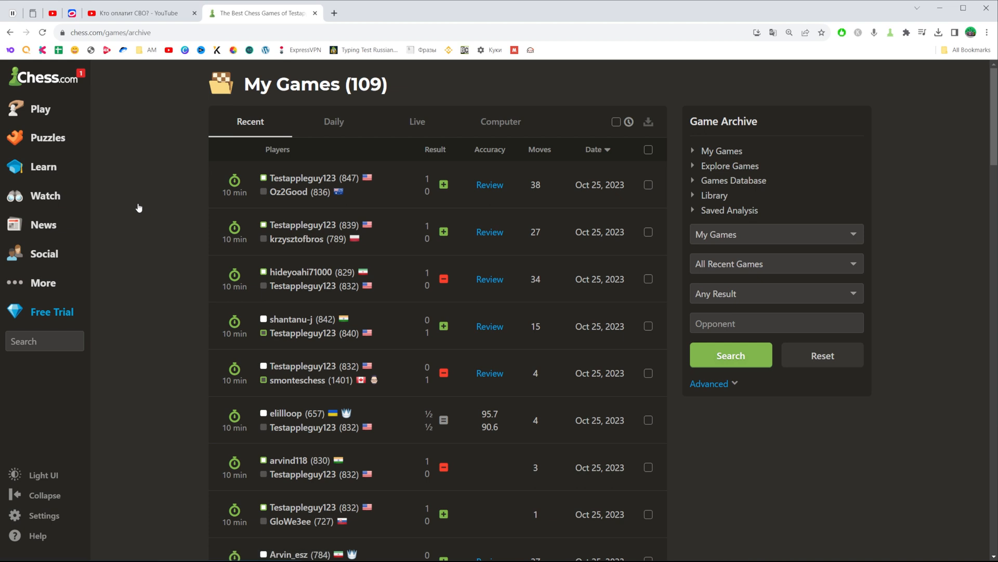
{"action": "mouse_move", "coordinate": [490, 184]}
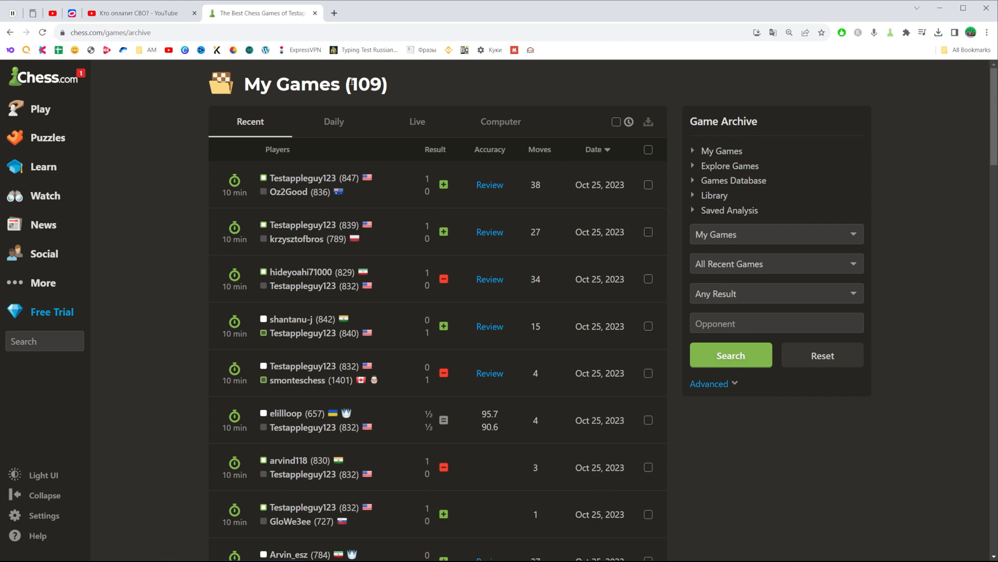
{"action": "scroll", "scroll_direction": "down", "scroll_amount": 3}
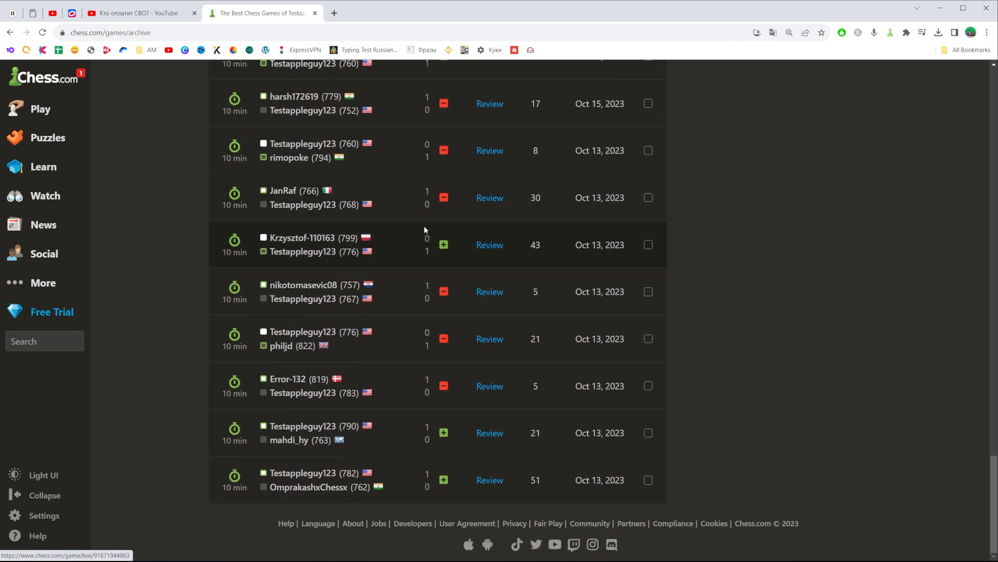
{"action": "scroll", "scroll_direction": "up", "scroll_amount": 3}
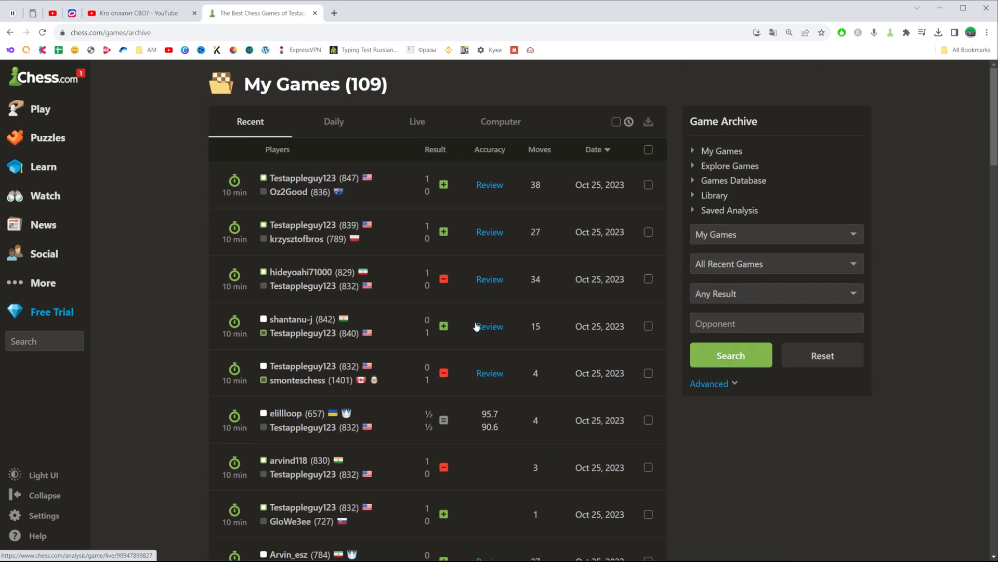
{"action": "mouse_move", "coordinate": [489, 326]}
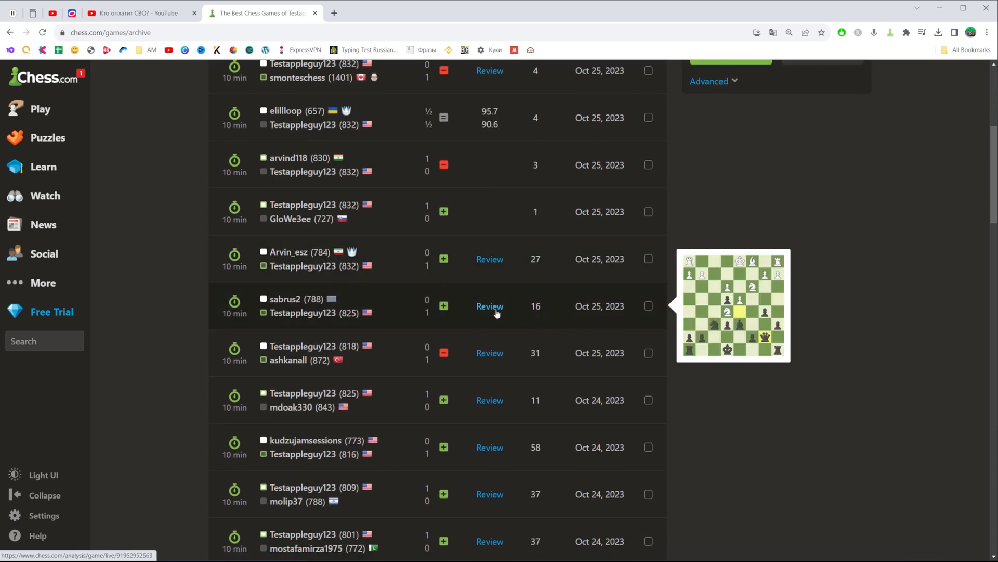
Review the sabrus2 game and advance one move in the analysis.
{"action": "left_click", "coordinate": [489, 306]}
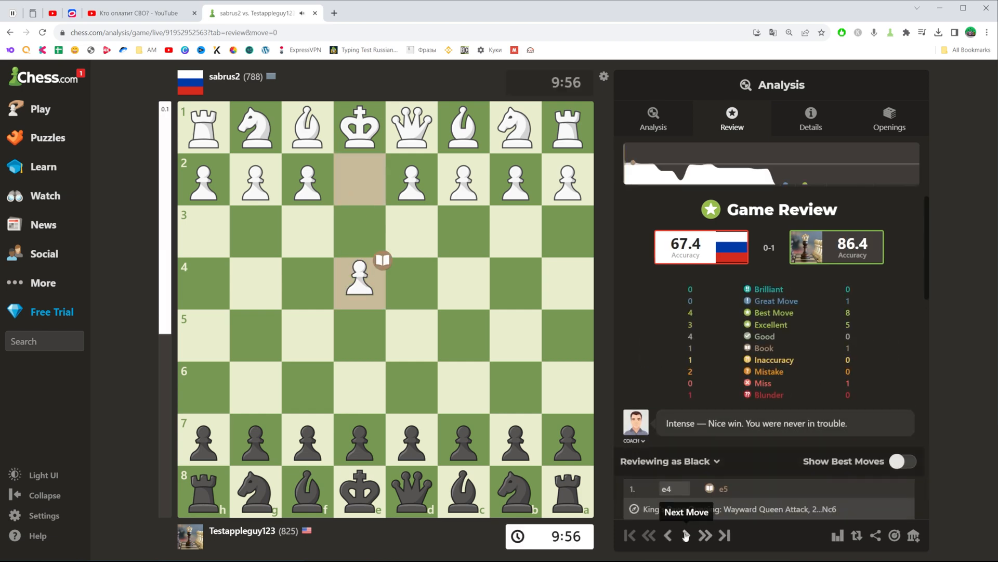
{"action": "left_click", "coordinate": [704, 535]}
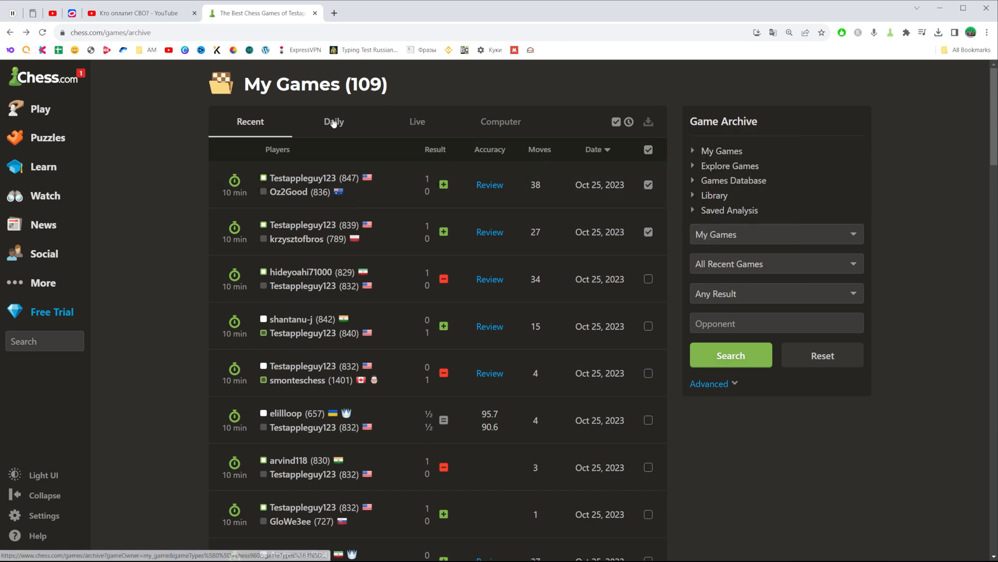
Filter the archive by Daily, Live and Computer, then return to Recent.
{"action": "left_click", "coordinate": [333, 122]}
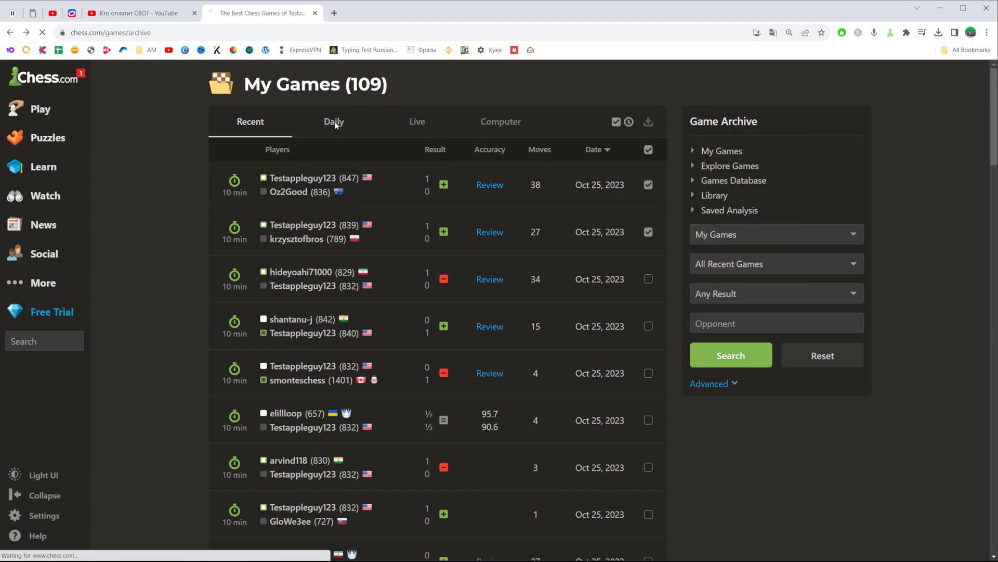
{"action": "left_click", "coordinate": [334, 122]}
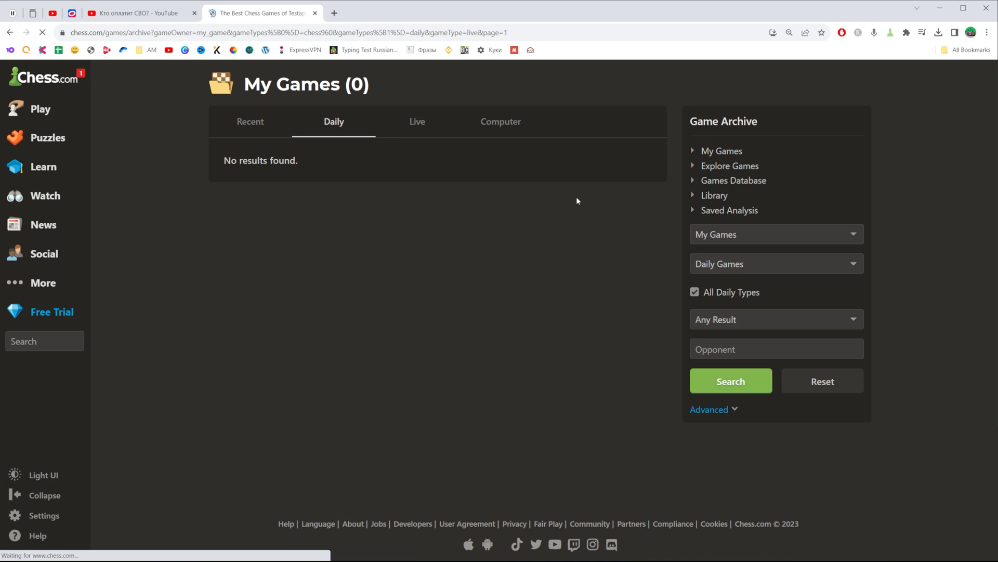
{"action": "left_click", "coordinate": [417, 122]}
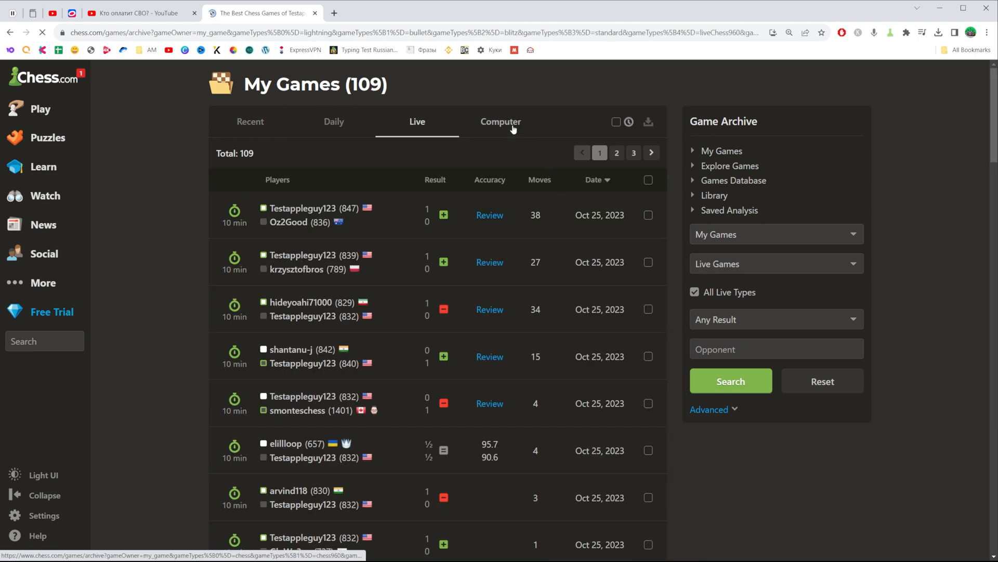
{"action": "left_click", "coordinate": [501, 122]}
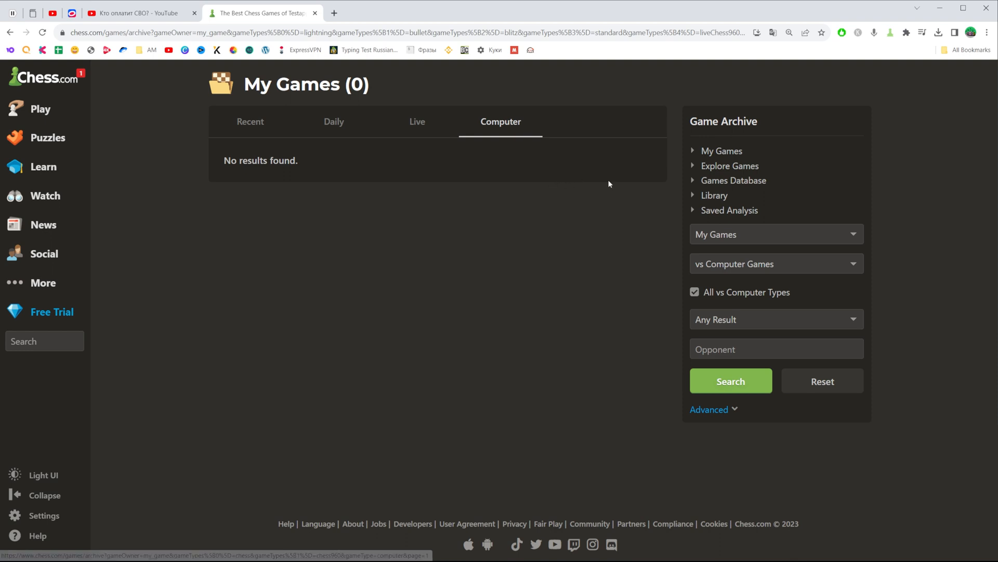
{"action": "mouse_move", "coordinate": [730, 165]}
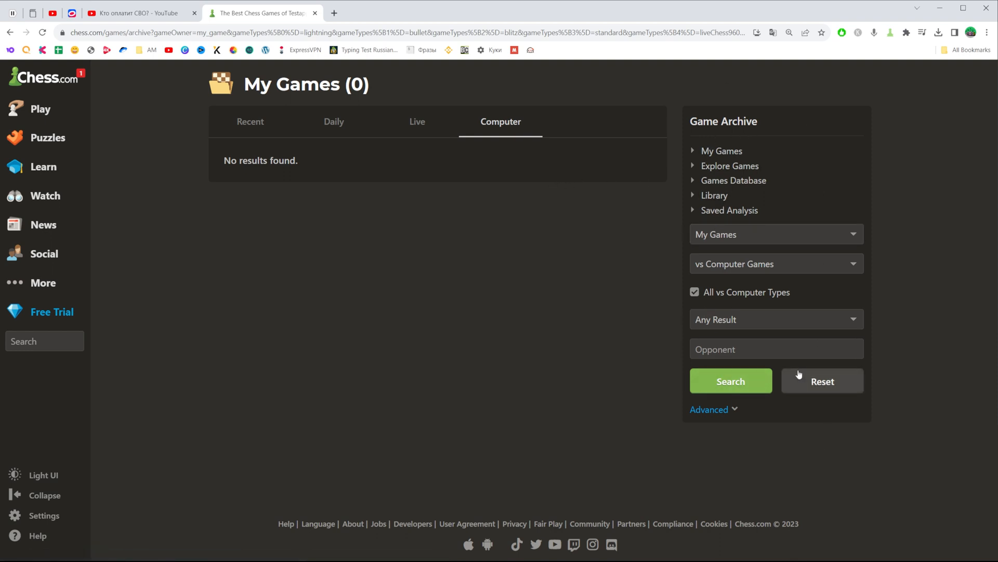
{"action": "left_click", "coordinate": [822, 381]}
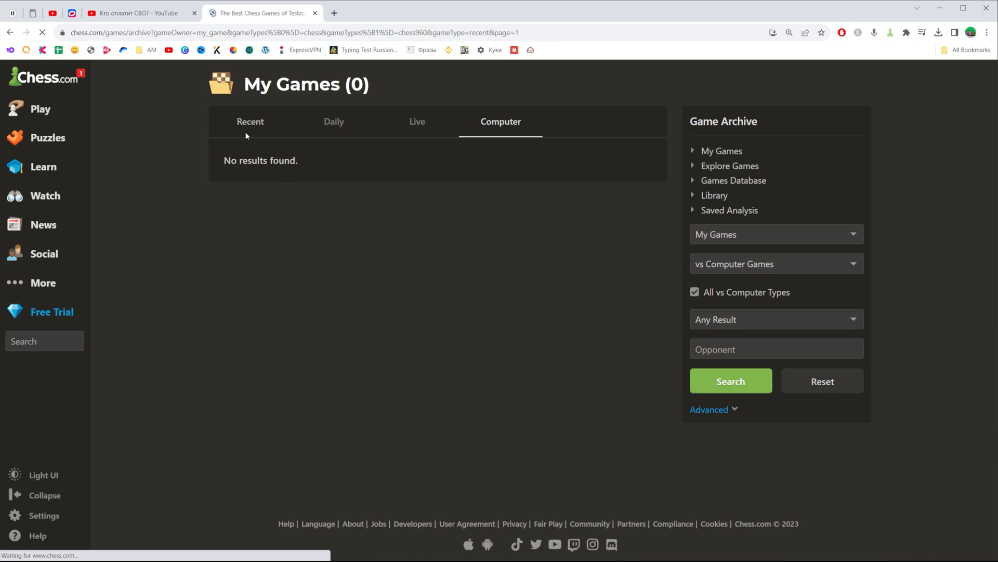